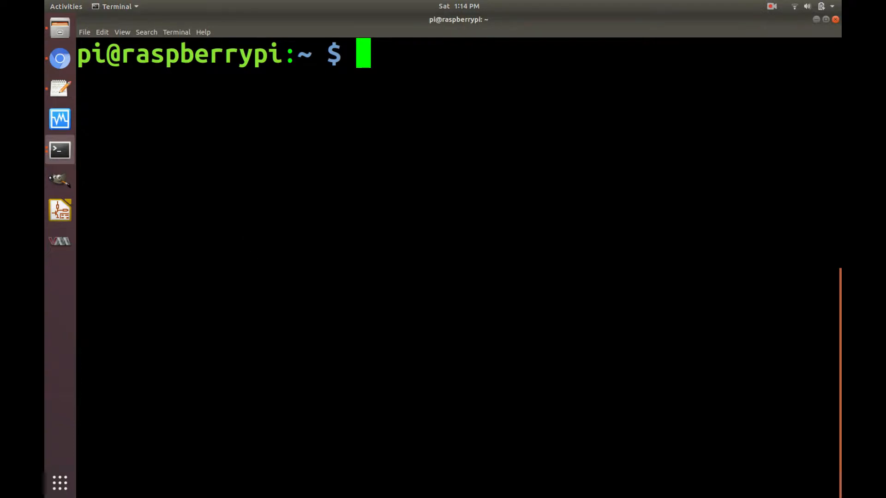
Add dtoverlay=w1-gpio,gpiopin=14 to /boot/config.txt in vi and save it
text(sudo)
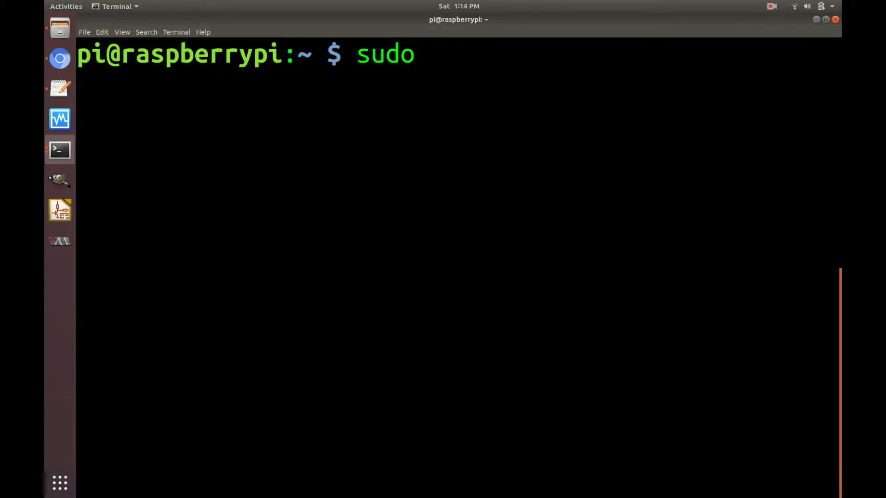
text(vi /boot/co)
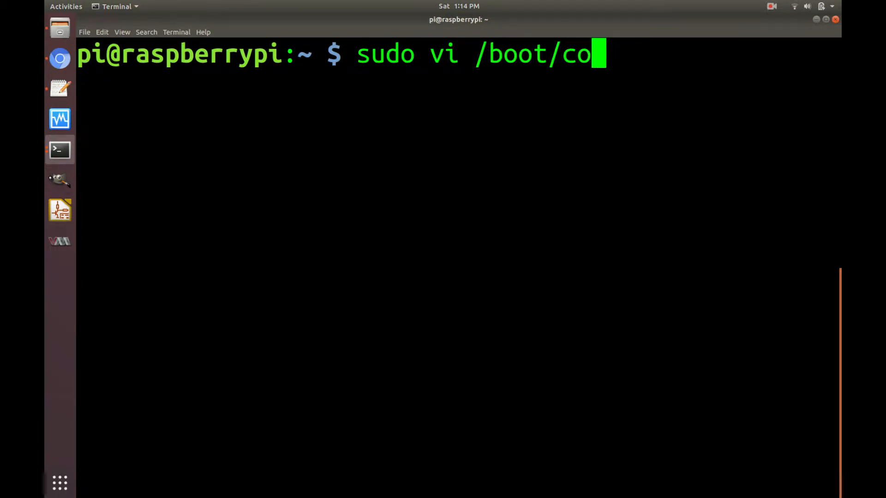
key(Return)
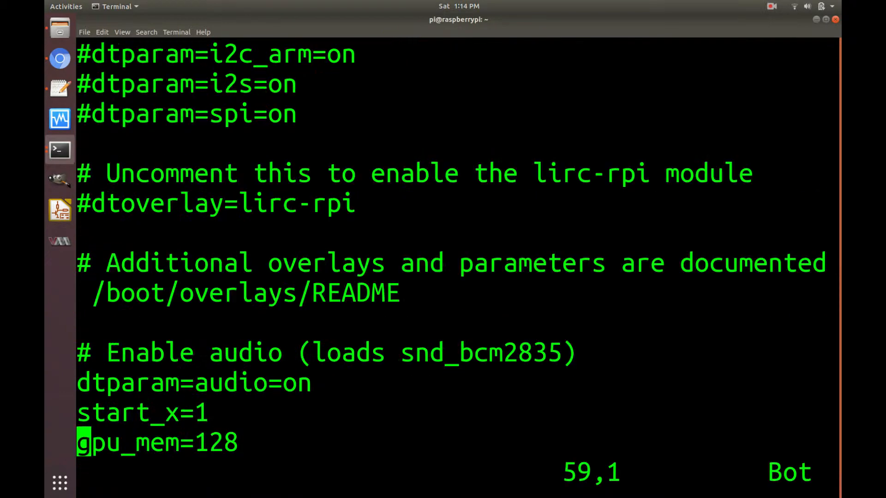
key(o)
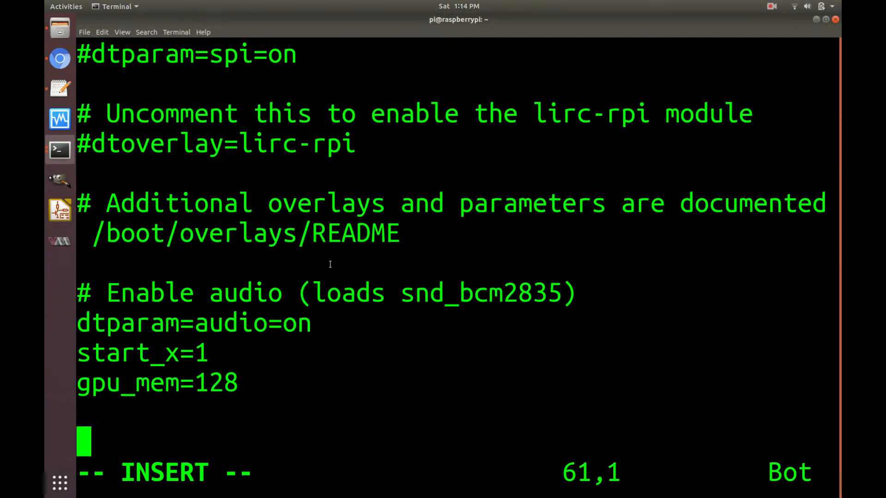
text(dtoverlay=w1-gpio,gpiopin=14)
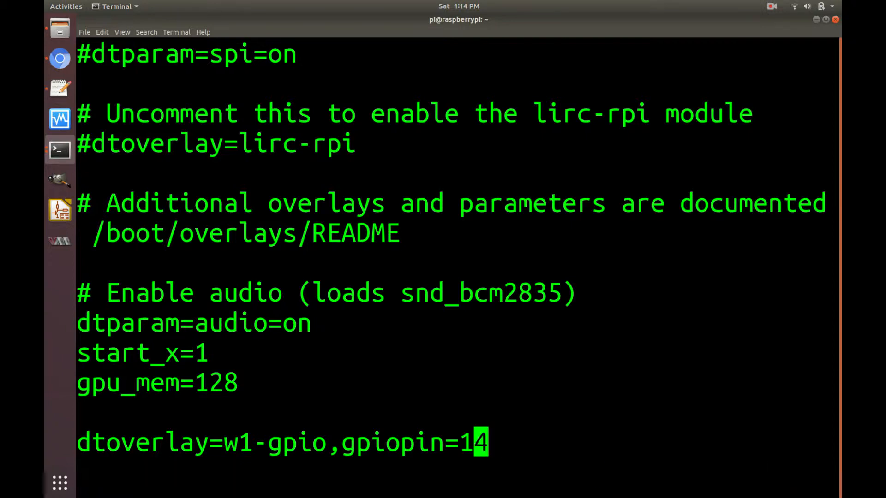
key(Left)
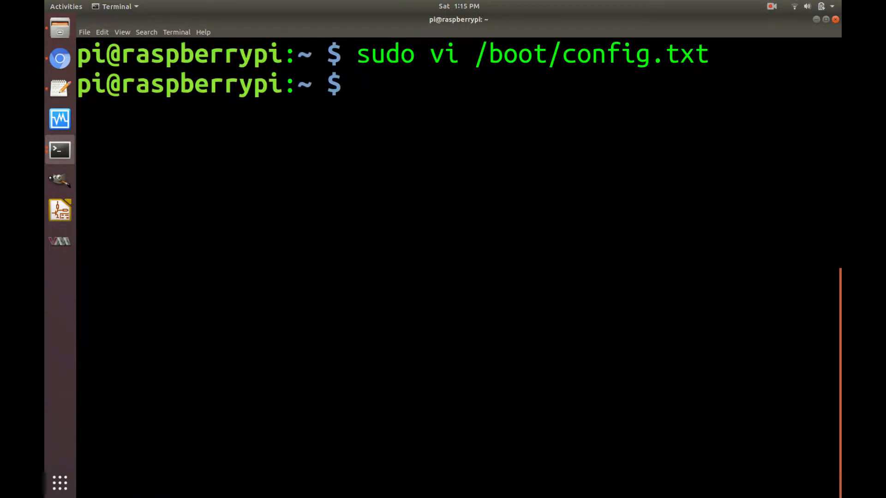
text(sud)
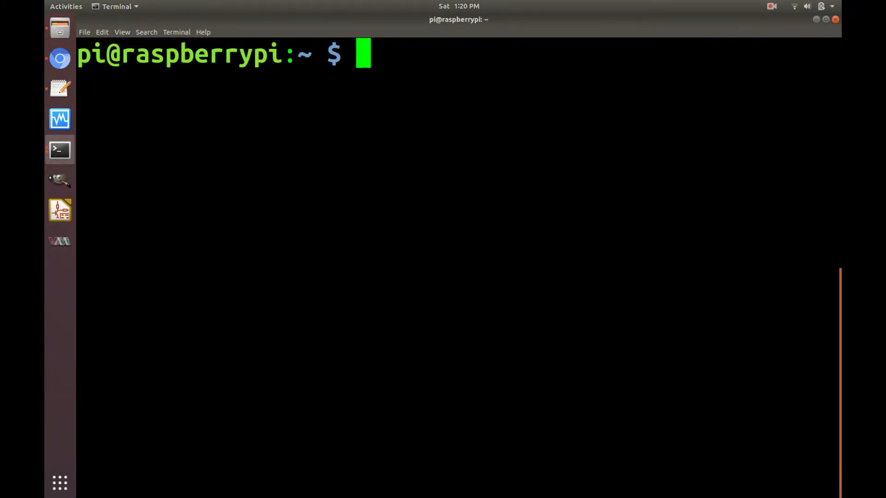
text(cat /)
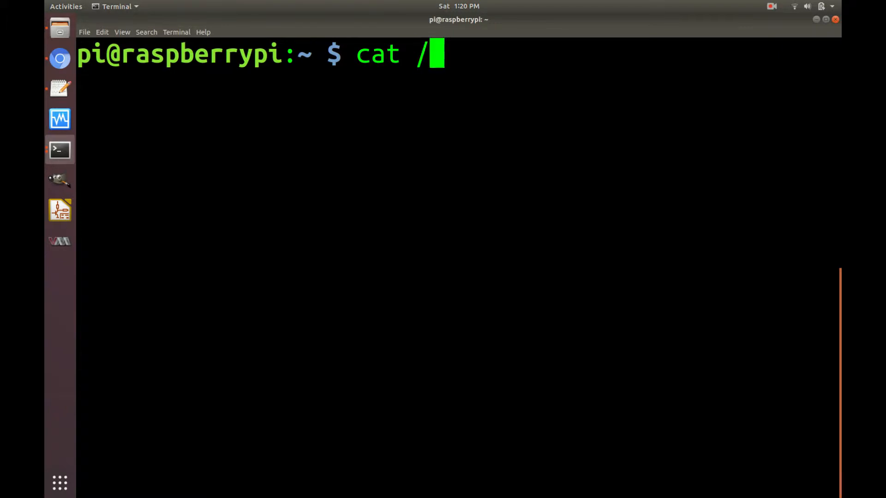
text(sys/bus/)
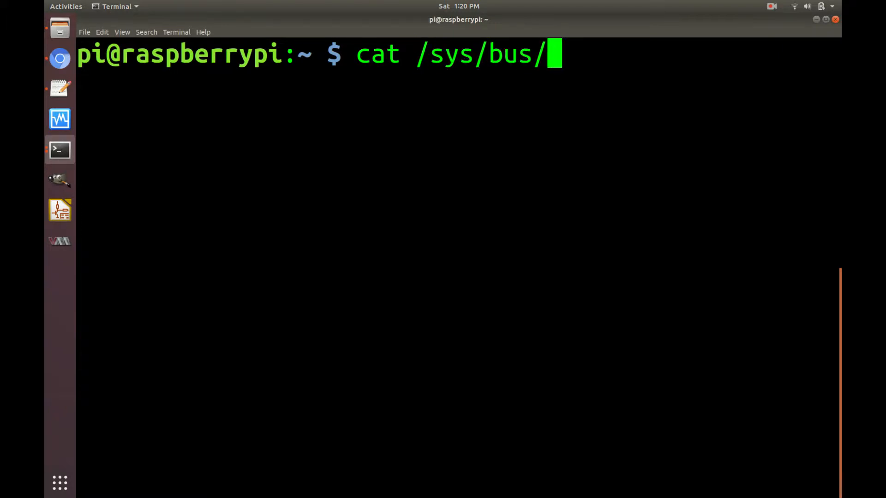
text(w1/)
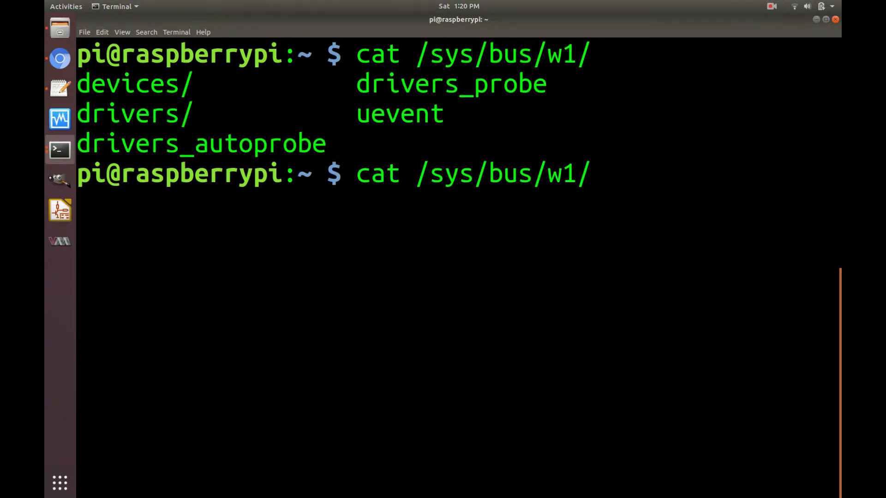
text(devices/)
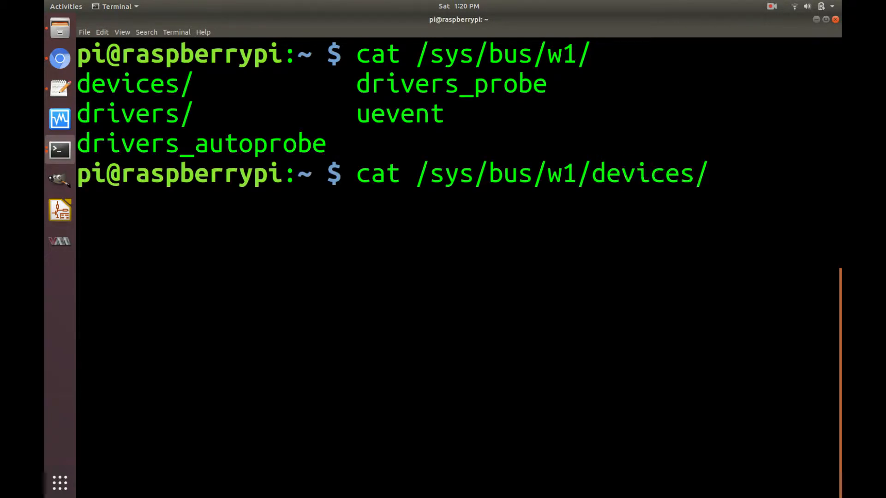
key(Return)
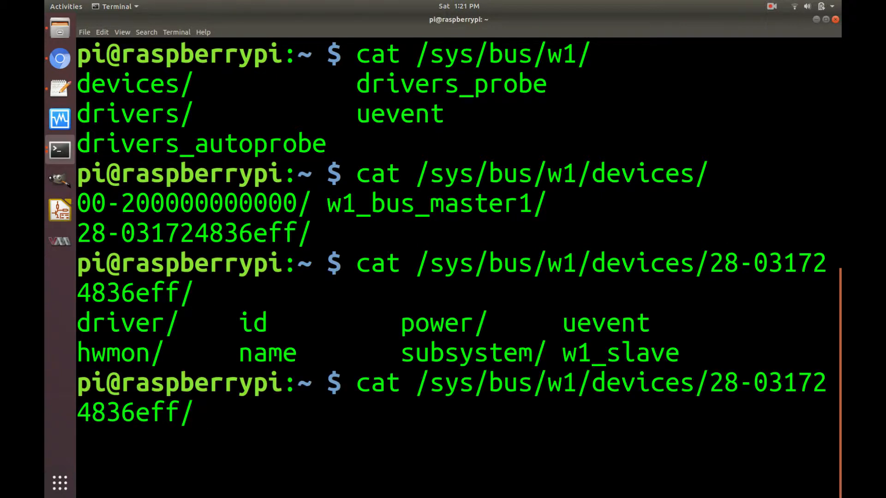
text(w1_slave)
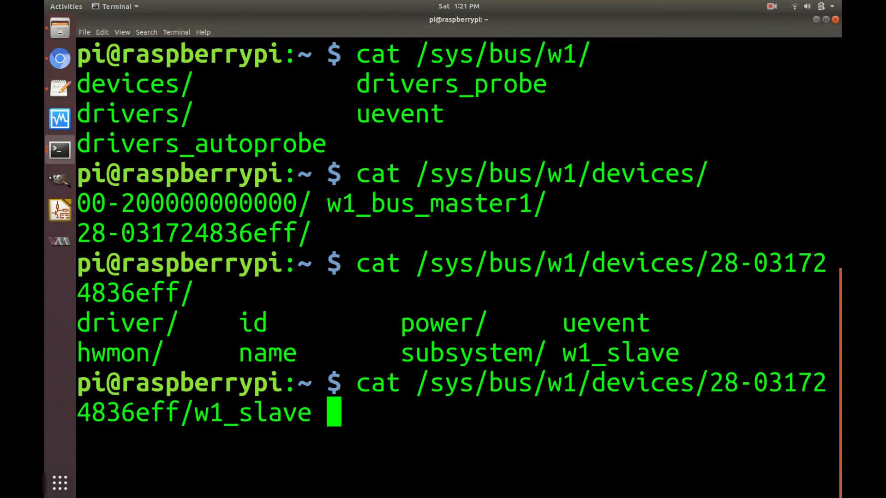
key(Return)
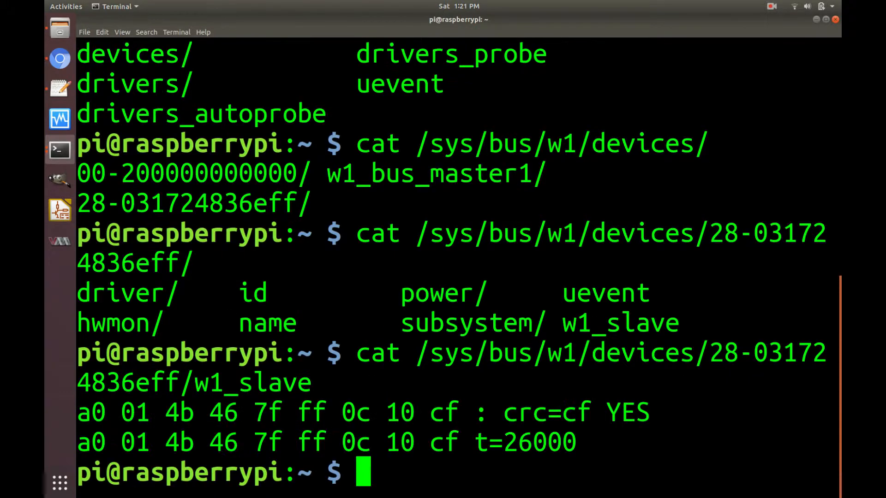
Reread the sensor, then loop cat on w1_slave as readings climb to t=28187
double_click(515, 442)
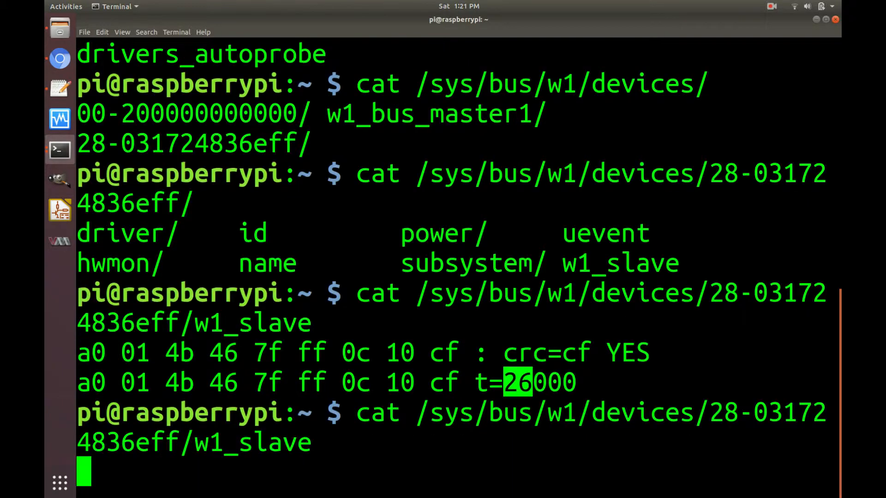
key(Return)
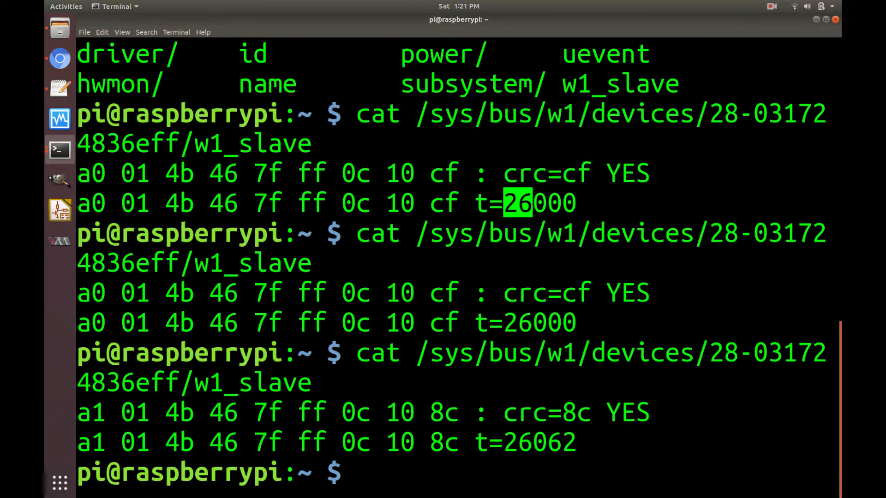
text(while true; do cat /sys/bus/w1/devices/28-031724836eff/w1_slave ;)
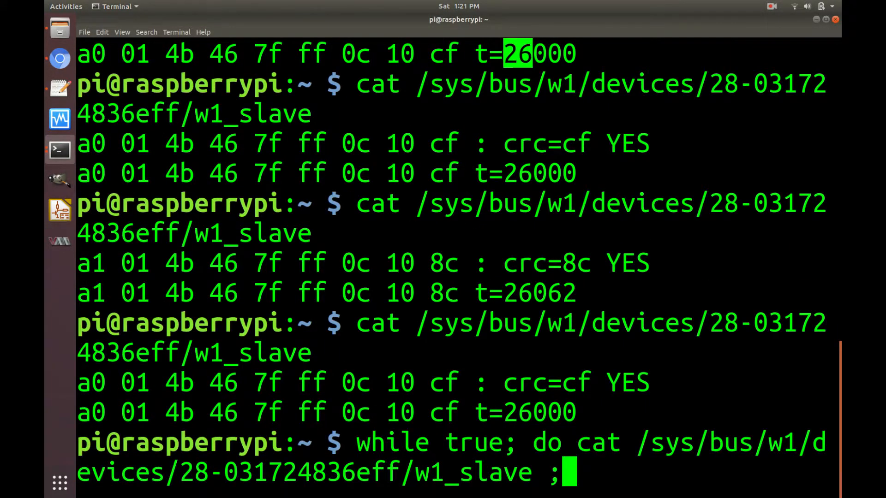
text(done)
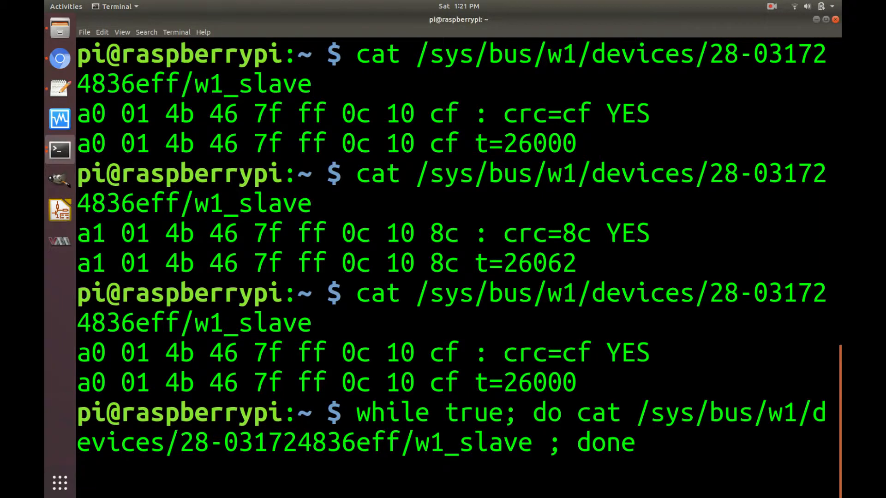
key(Return)
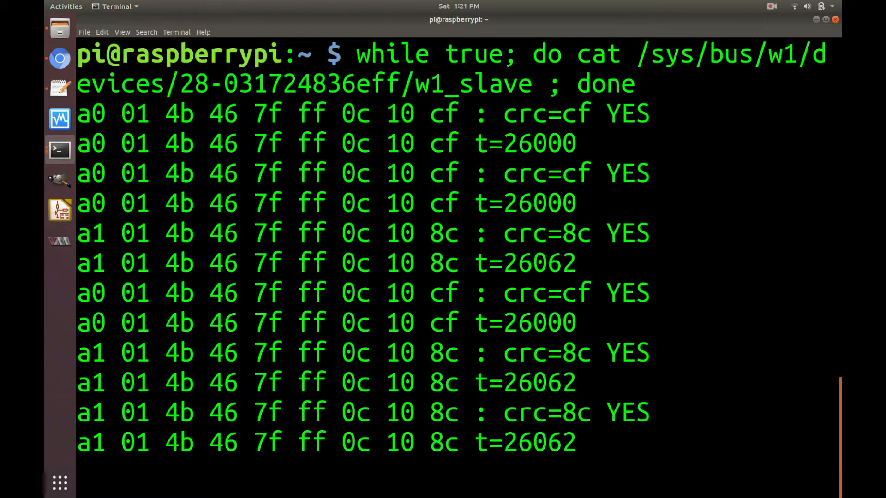
scroll(down, 3)
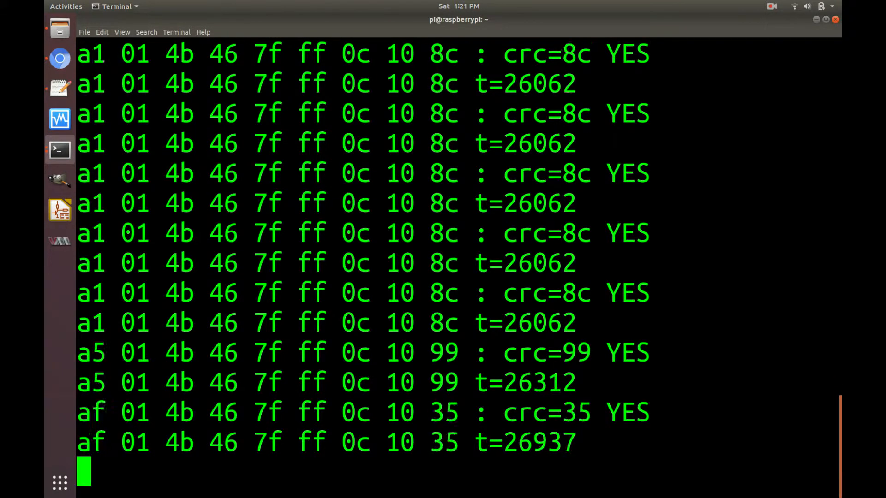
scroll(down, 3)
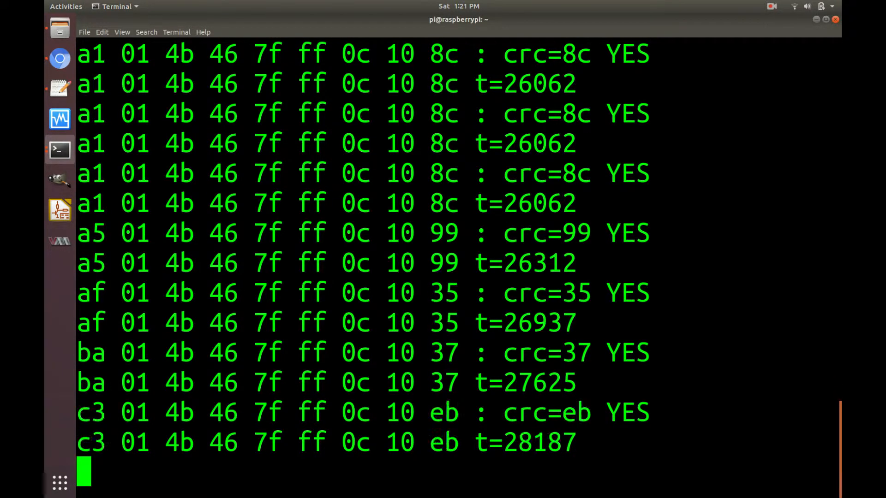
scroll(down, 3)
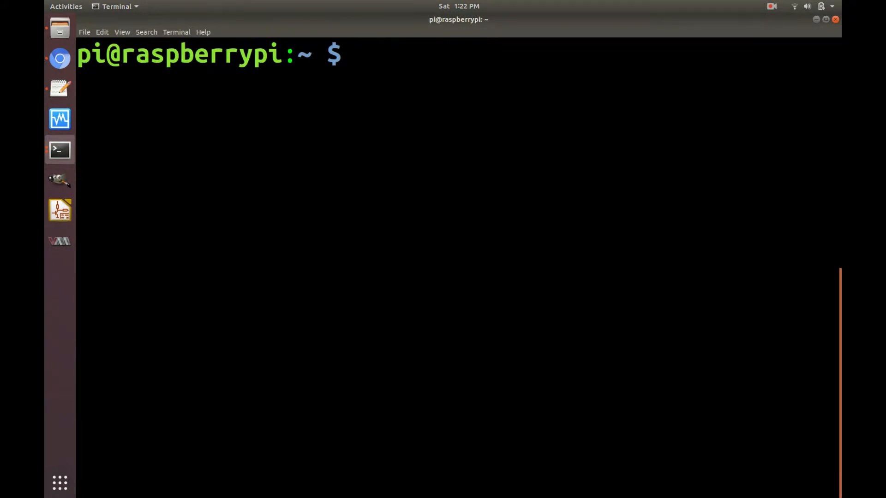
Load the w1_gpio kernel module with modprobe
text(modprobe w1_gpio)
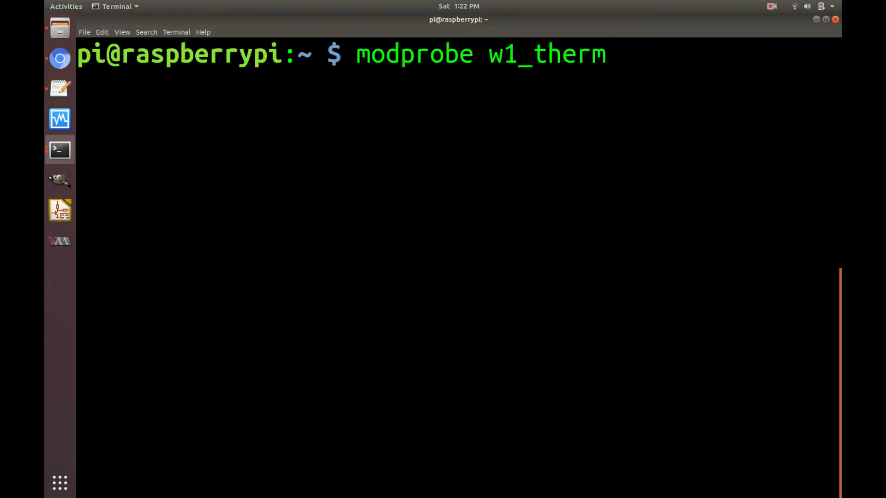
text(modprobe w1_gpio)
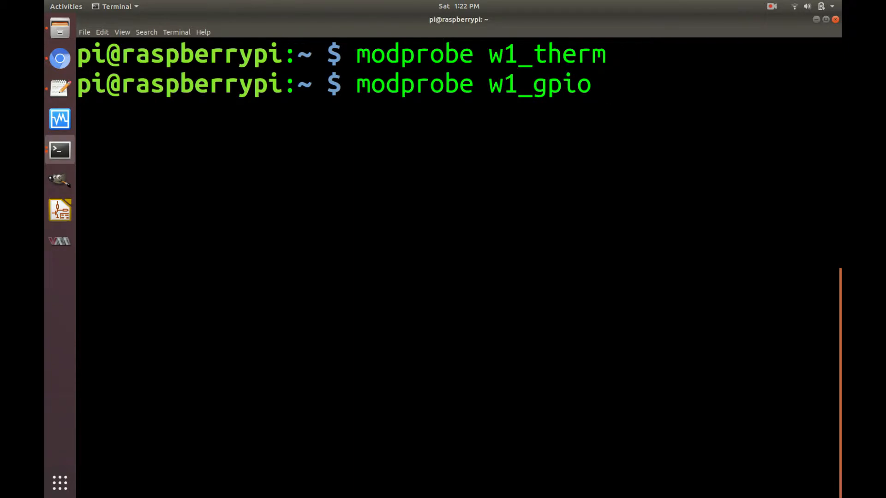
key(Return)
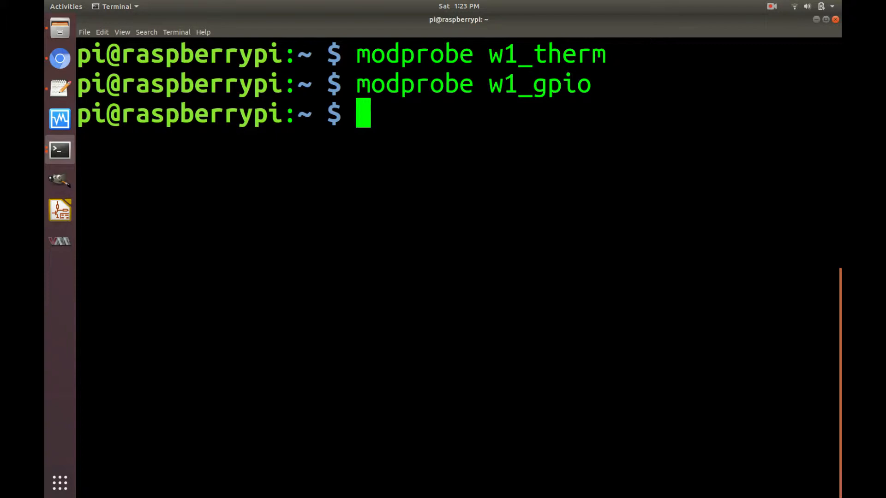
Run lsmod | grep w1 to confirm w1_therm, w1_gpio and wire are loaded
text(ls)
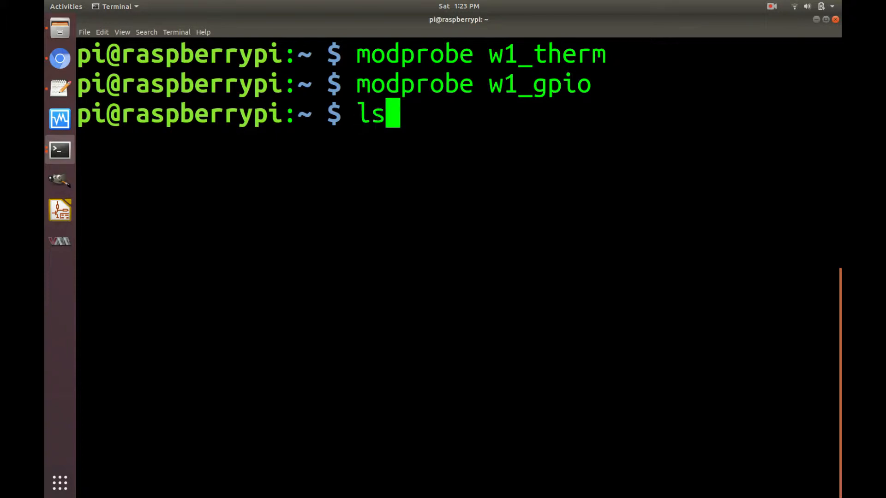
text(mod | gr)
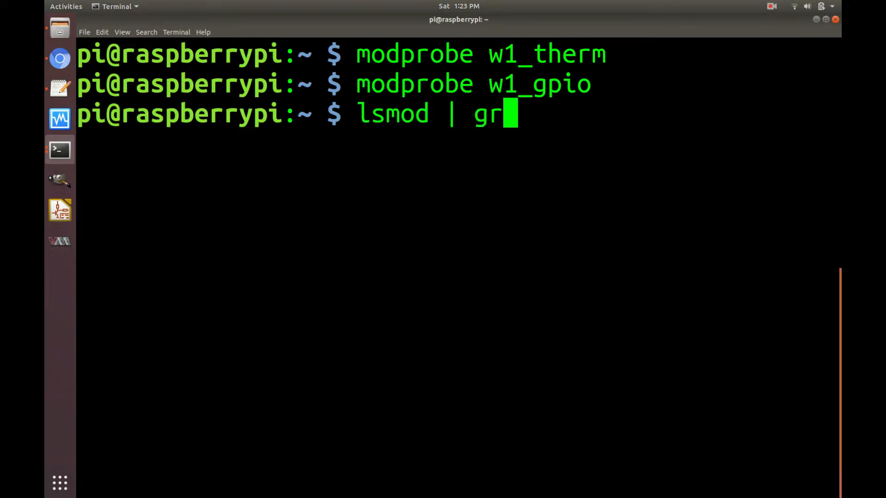
text(ep)
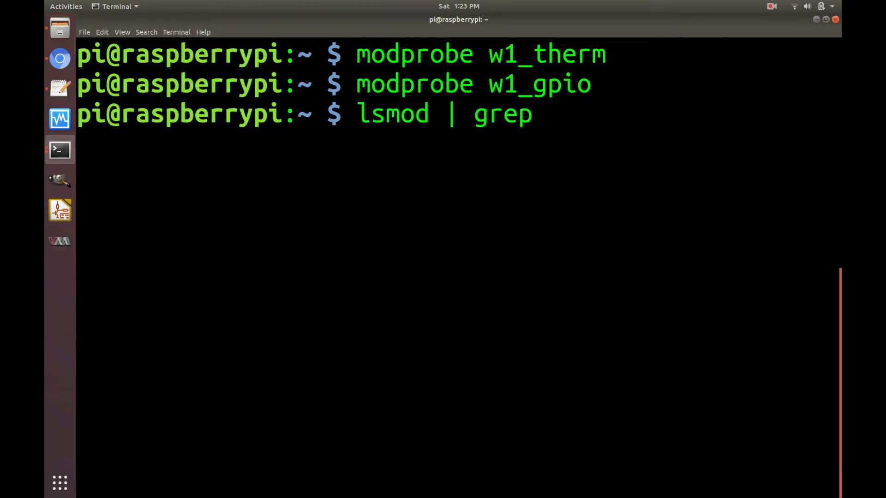
key(Return)
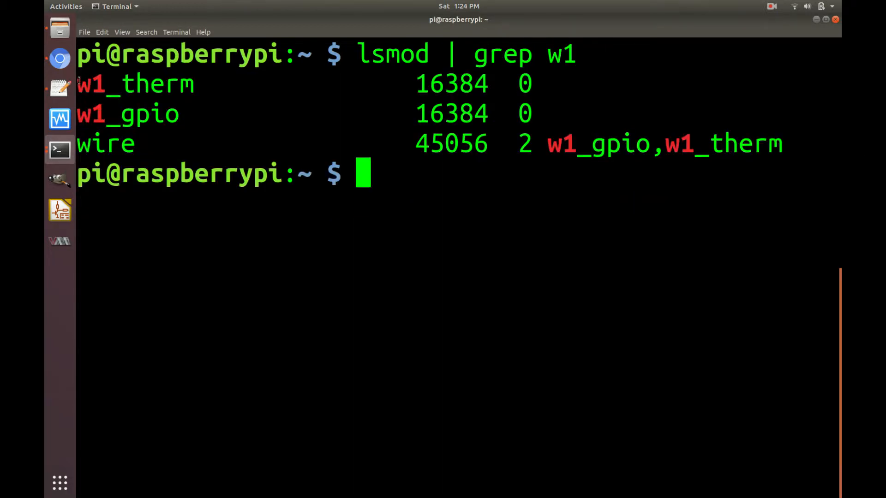
double_click(136, 84)
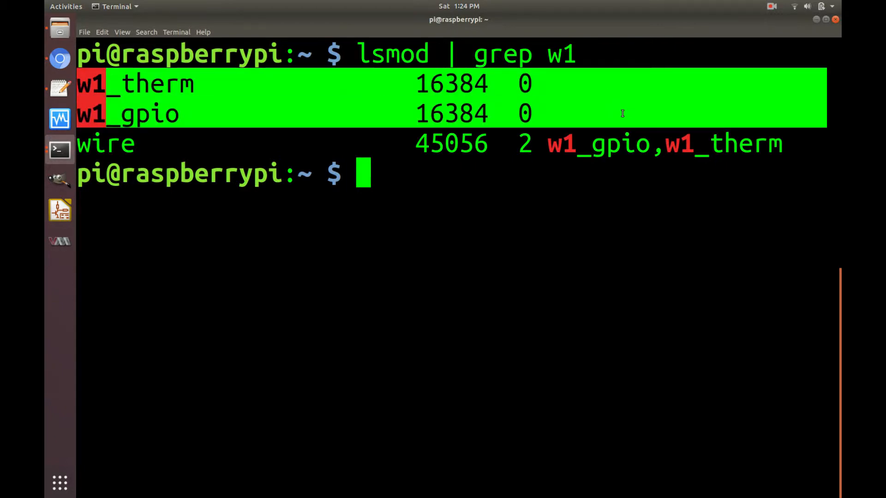
mouse_move(463, 207)
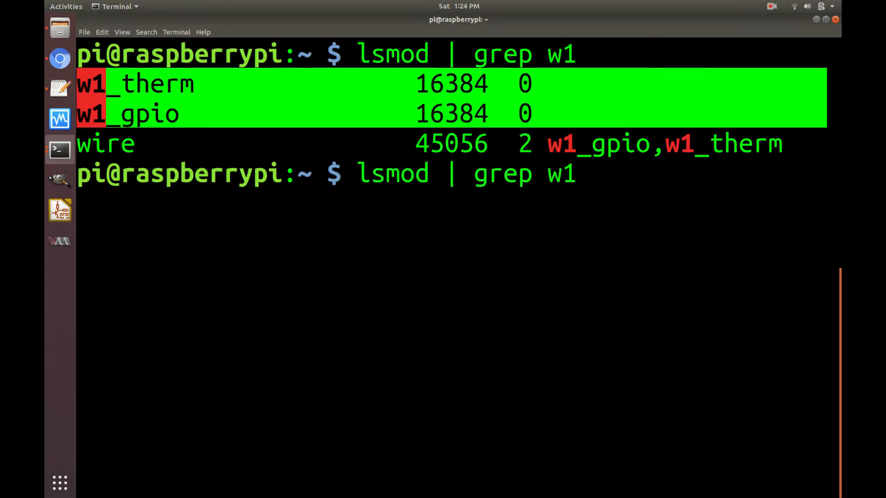
text(modprobe w1_gpio)
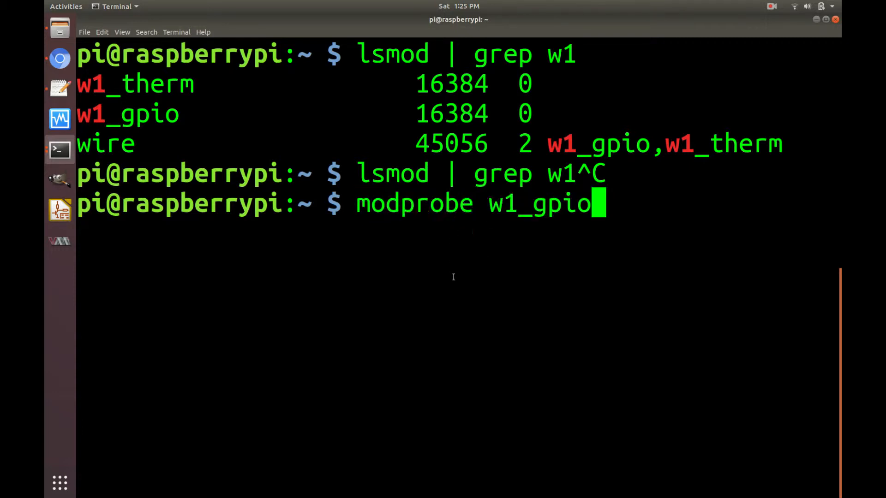
key(ctrl+c)
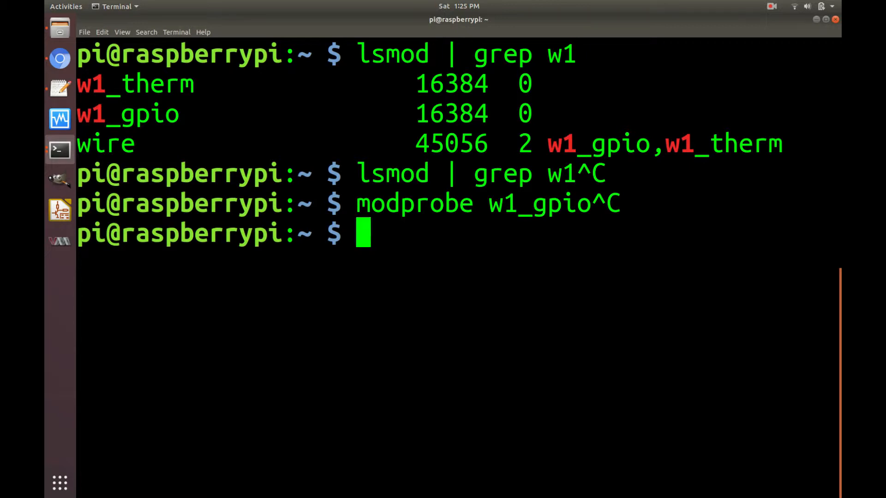
Find the w1-gpio and w1_therm module files, reread the sensor (t=26875), and switch to Chromium
text(vi /etc)
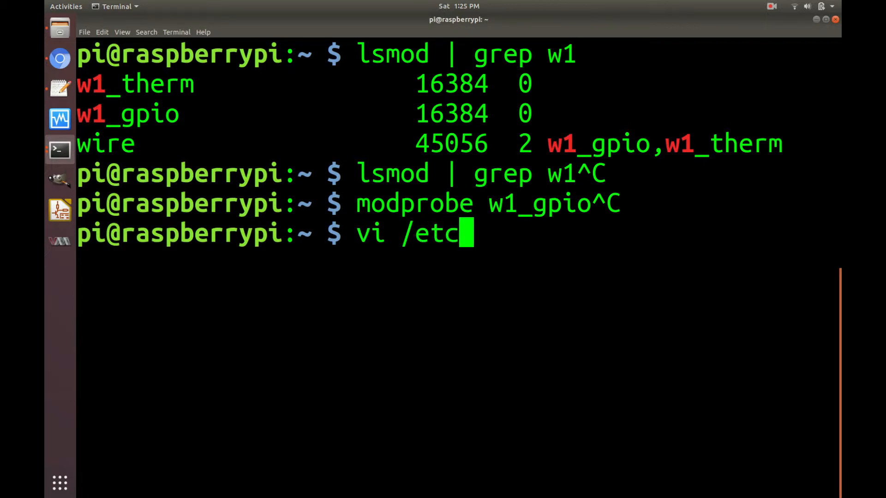
text(/mod)
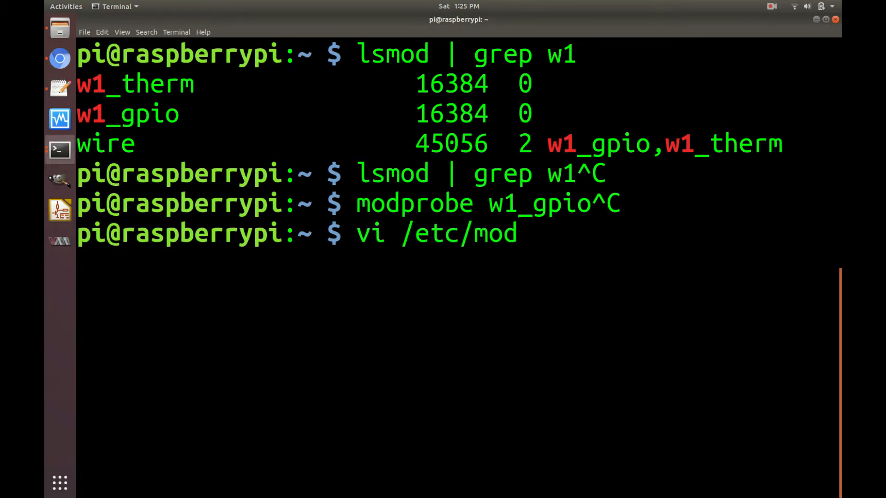
key(Return)
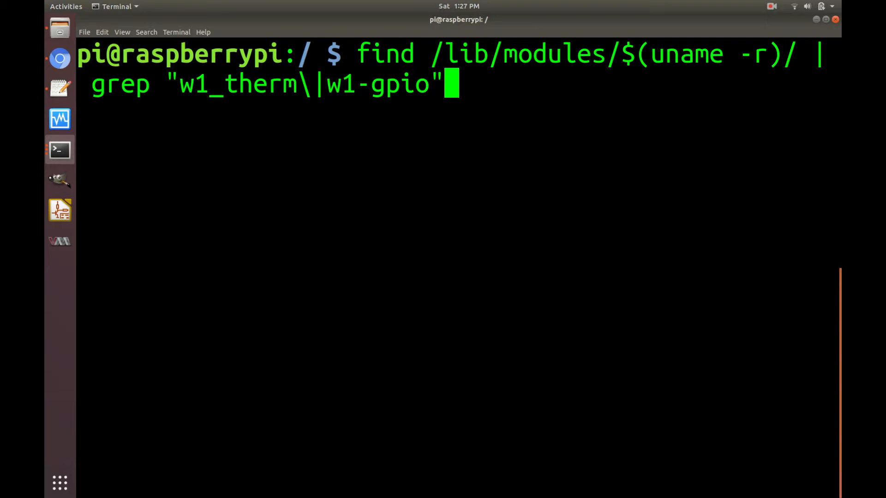
key(Return)
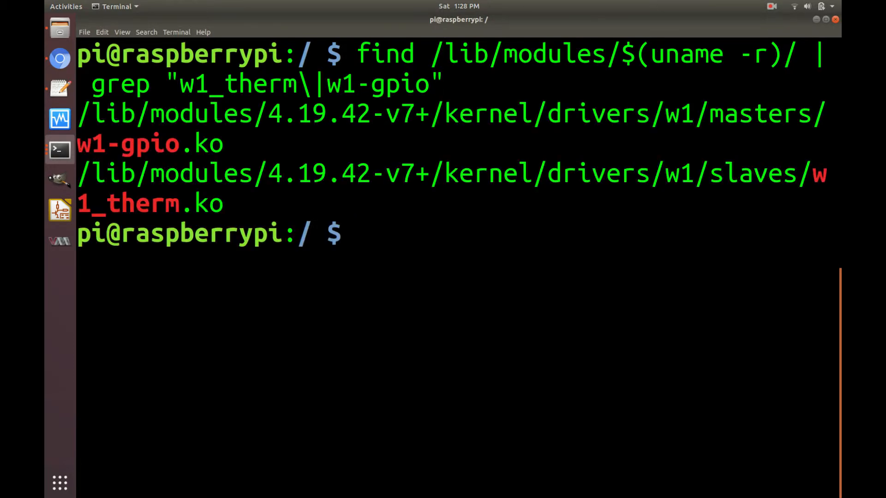
key(Return)
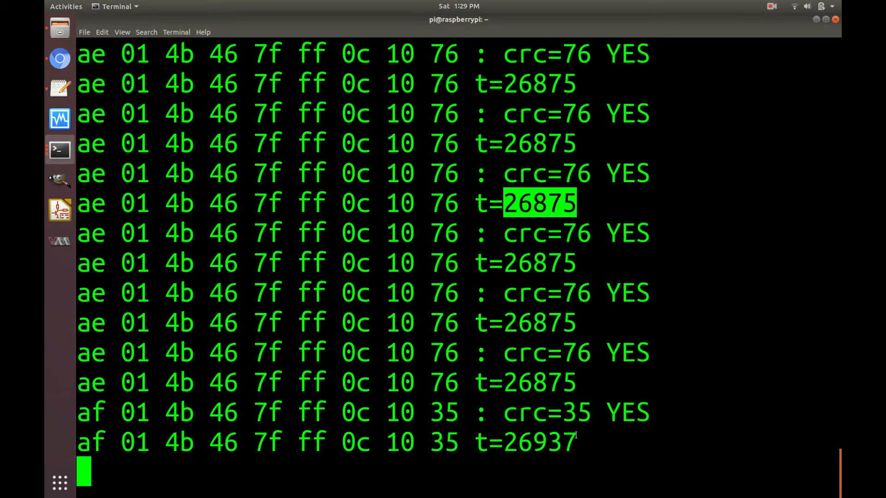
click(60, 58)
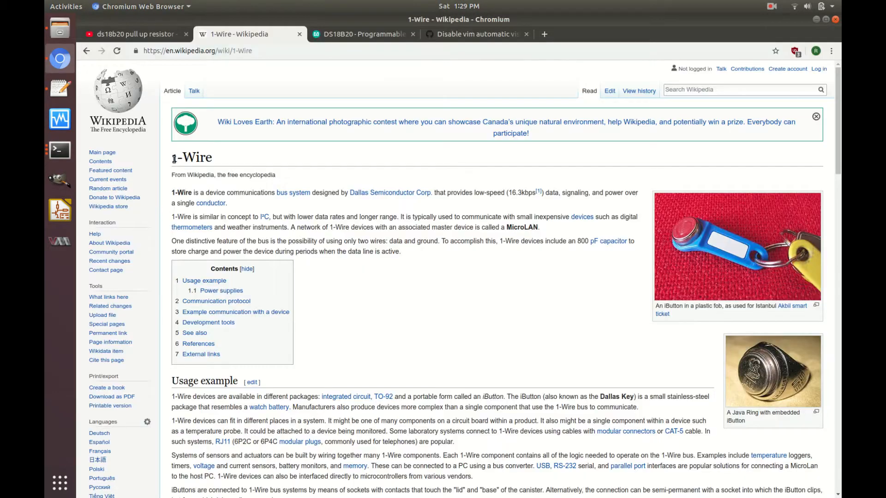
Skim the 1-Wire Wikipedia article's protocol sections, then switch to the DS18B20 datasheet tab
double_click(191, 157)
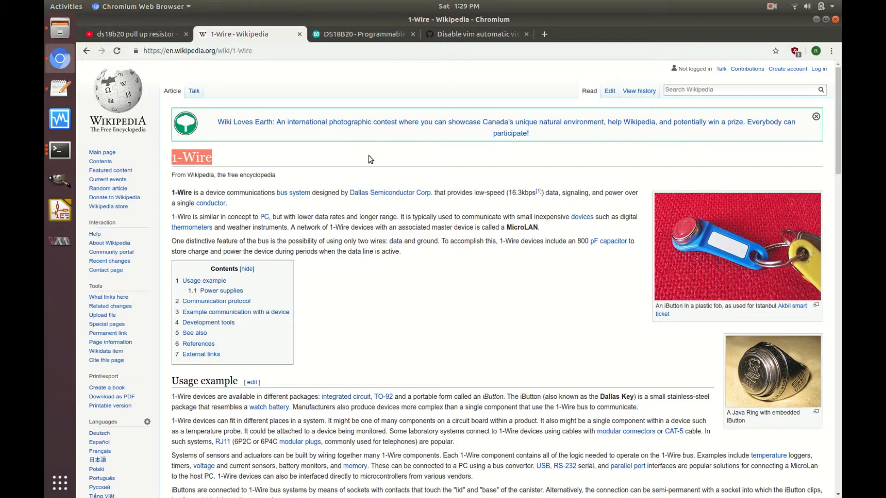
scroll(down, 3)
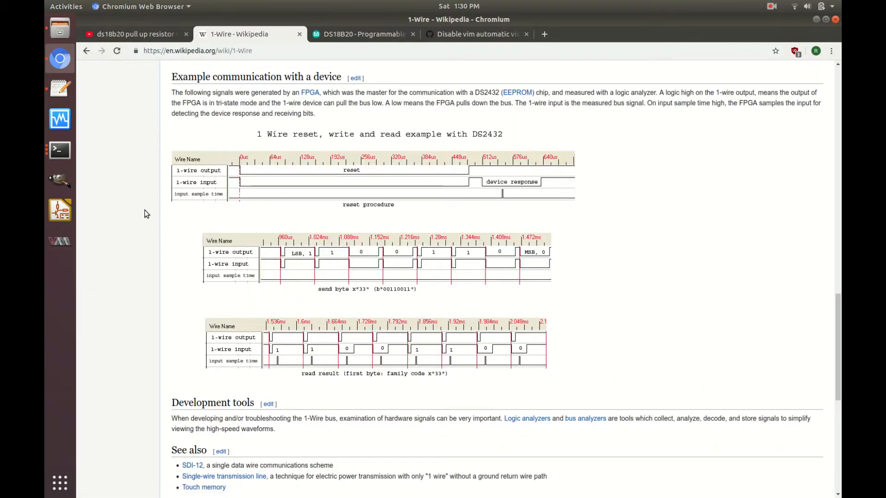
scroll(up, 3)
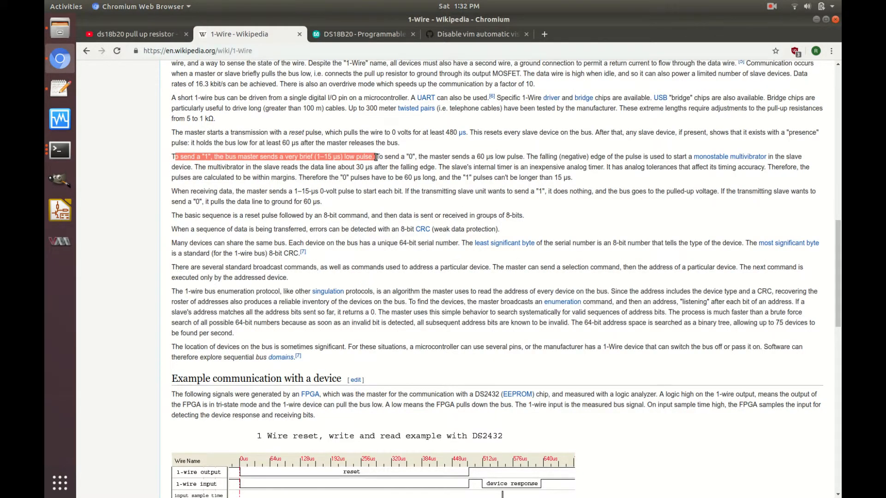
click(362, 34)
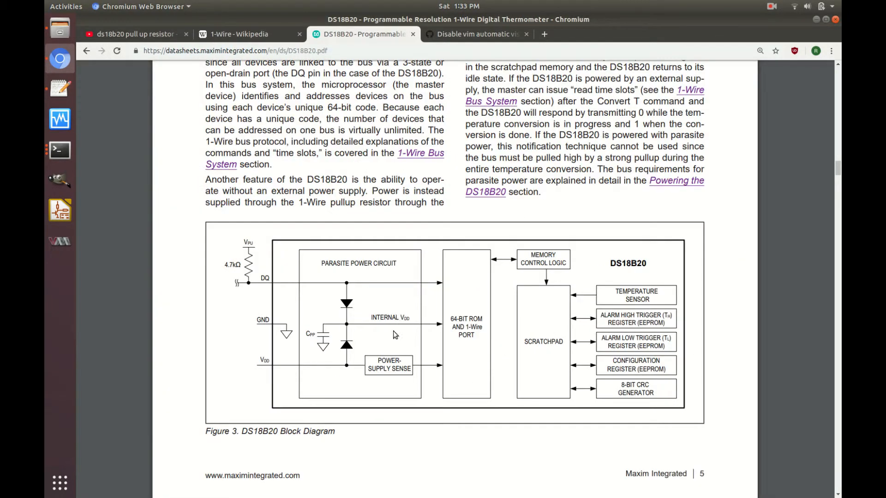
mouse_move(325, 348)
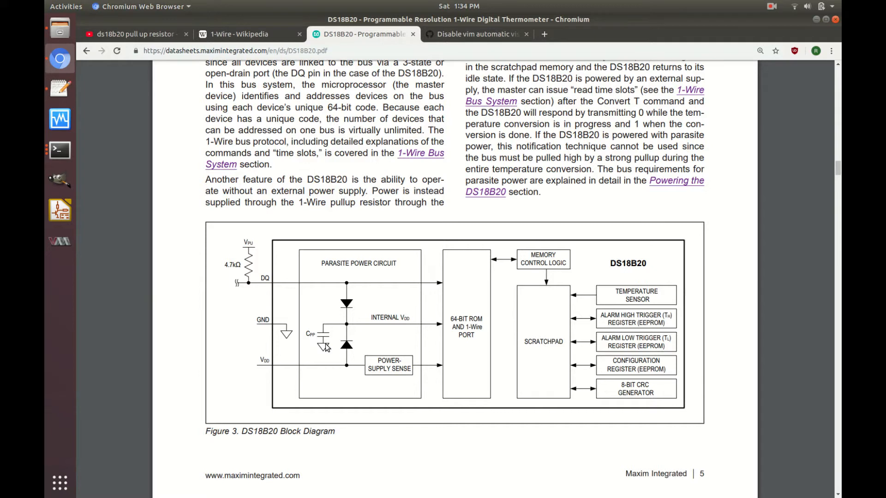
mouse_move(327, 342)
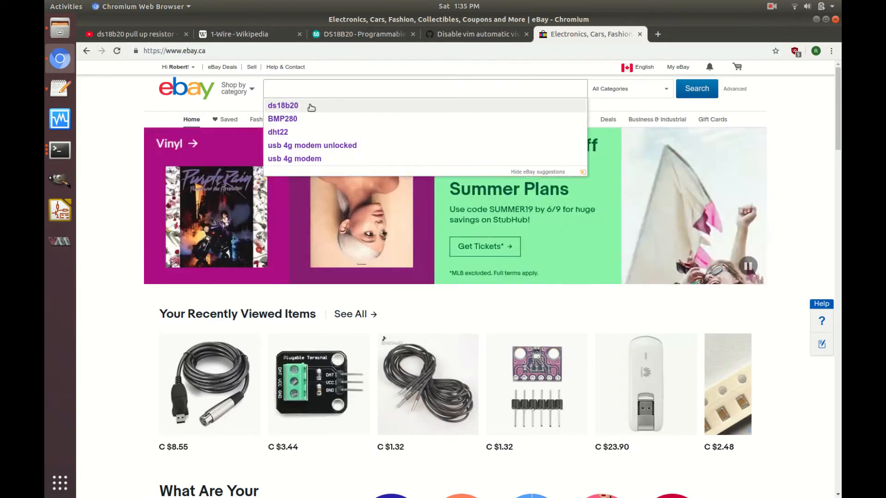
Search eBay for ds18b20 and scroll through the listings
click(283, 106)
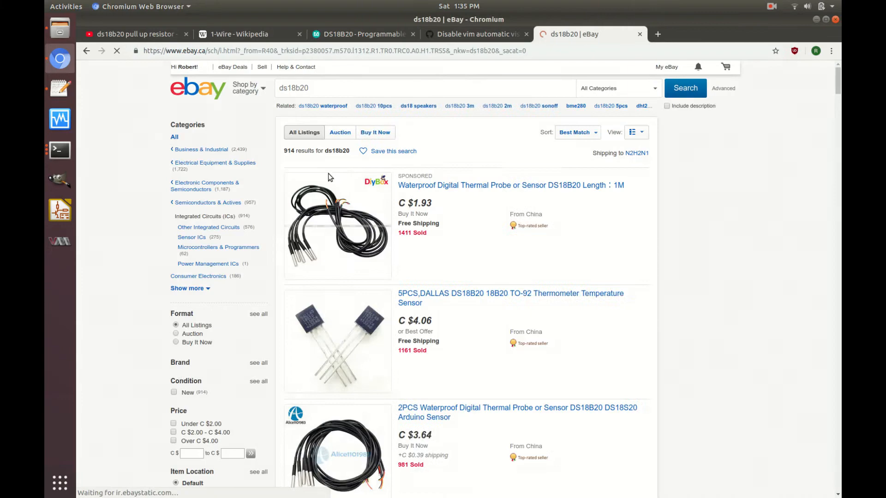
scroll(down, 3)
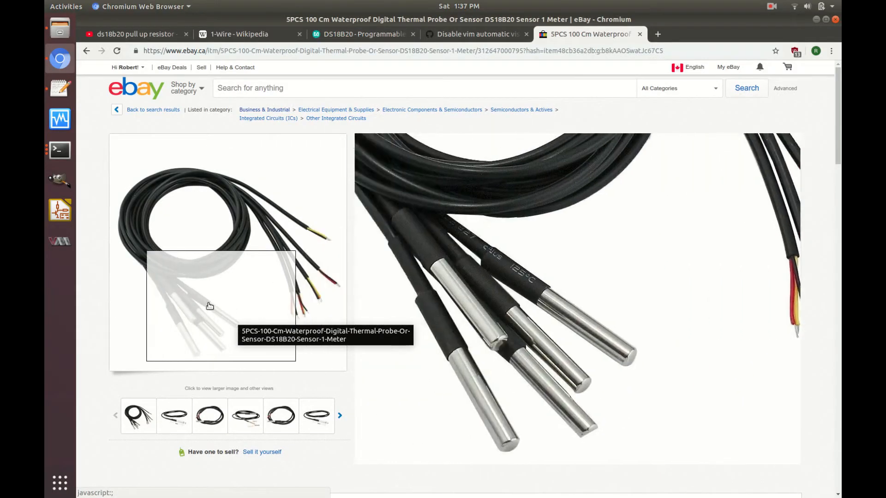
mouse_move(282, 246)
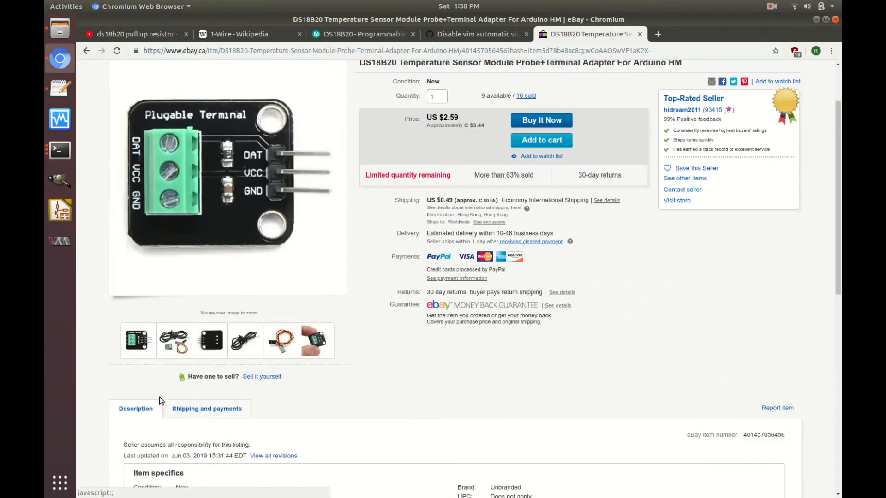
click(174, 340)
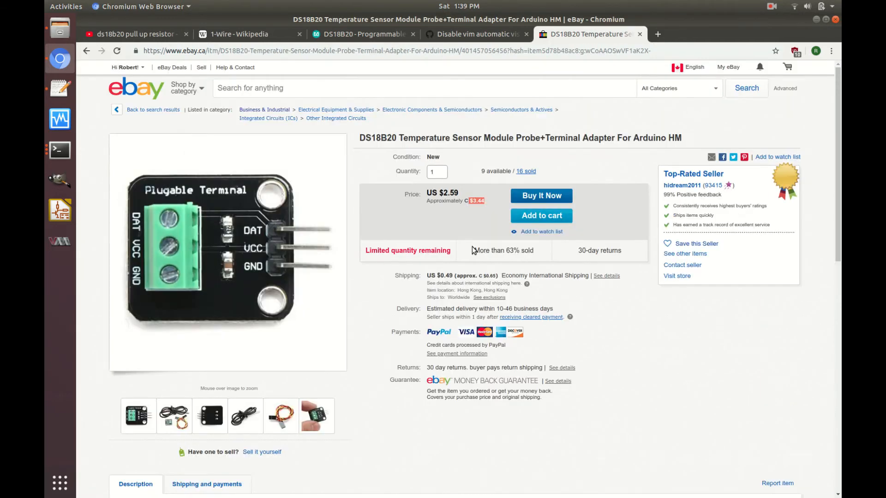
mouse_move(485, 204)
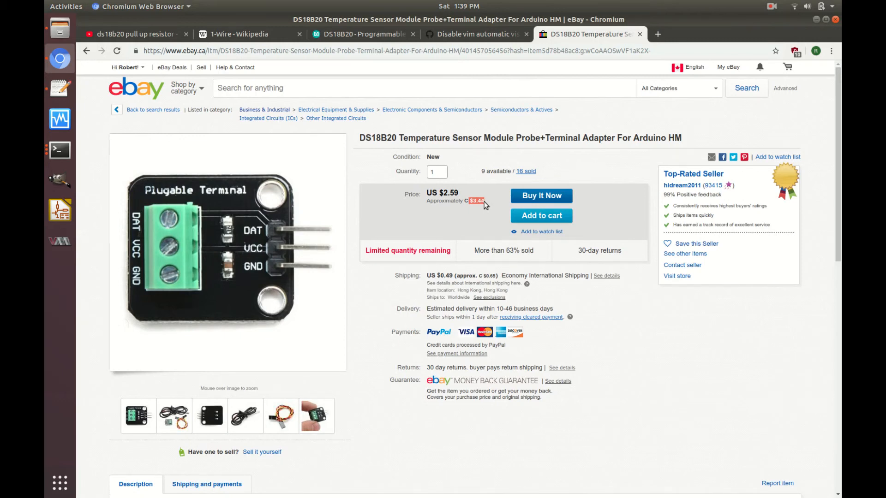
mouse_move(485, 204)
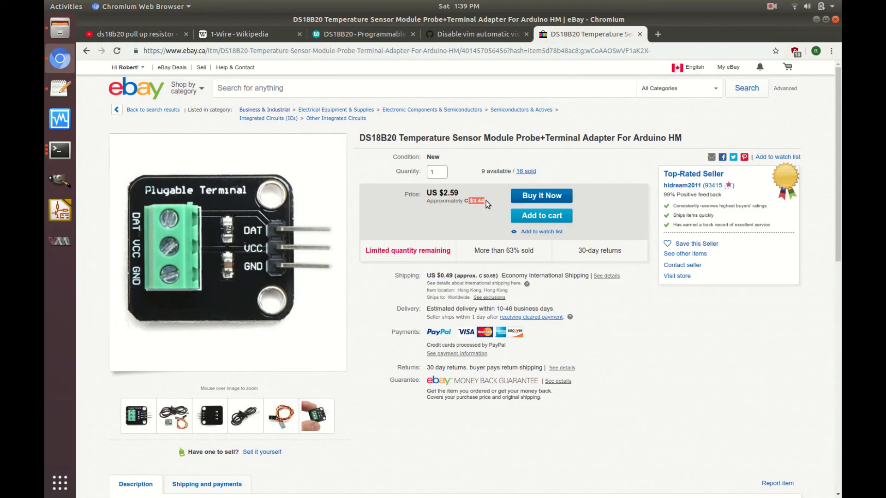